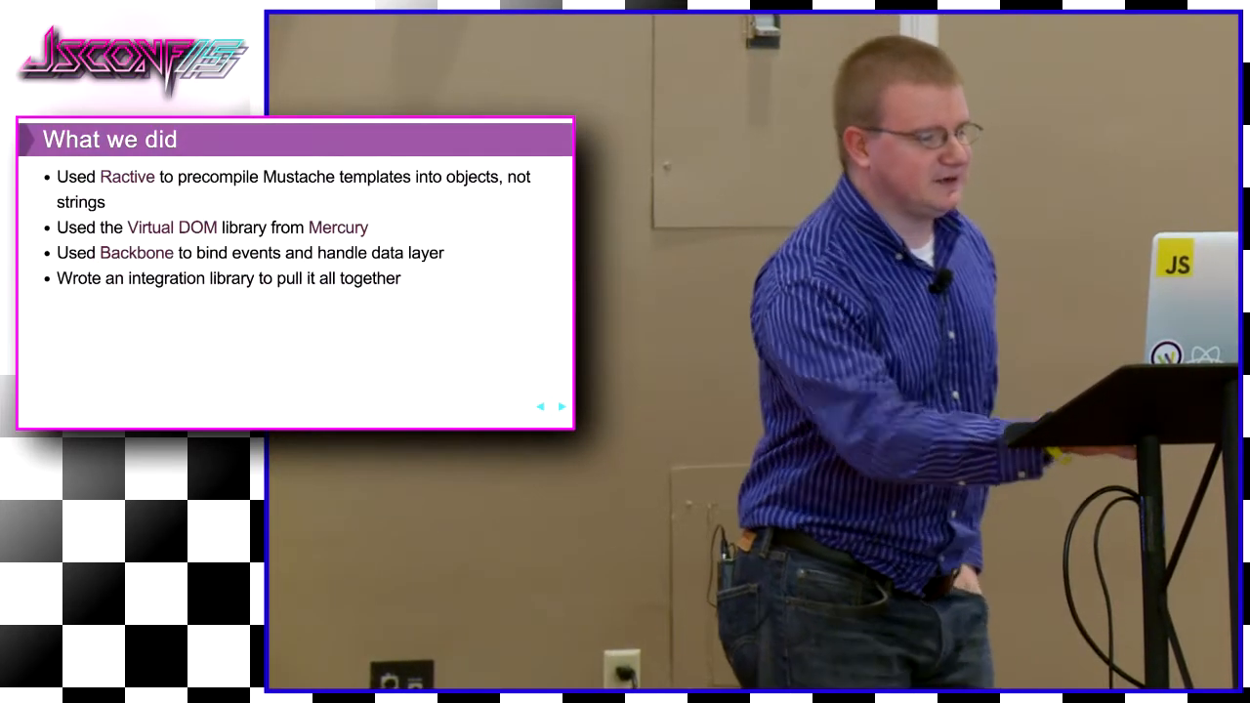
# - Switch from the 'What we did' slides to the DBMonster implementation comparisons page
pyautogui.click(560, 407)
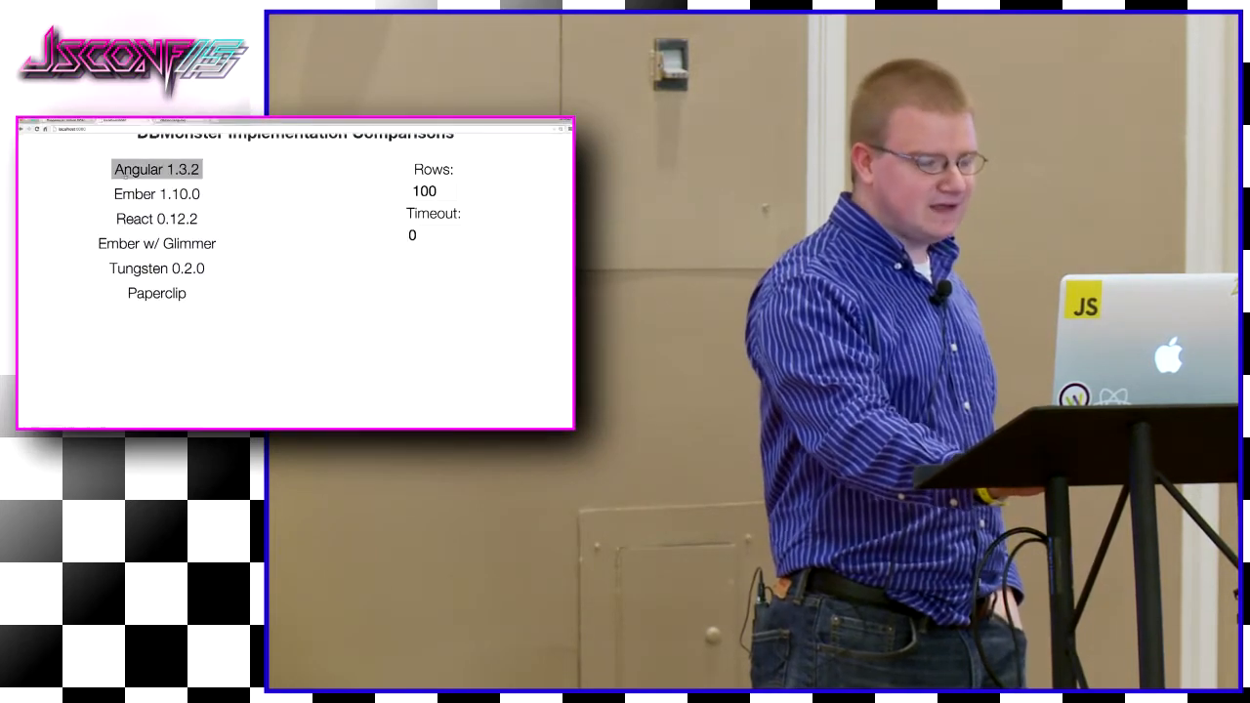
# - Run the Angular 1.3.2 DBMonster benchmark and scroll its live cluster table
pyautogui.click(156, 193)
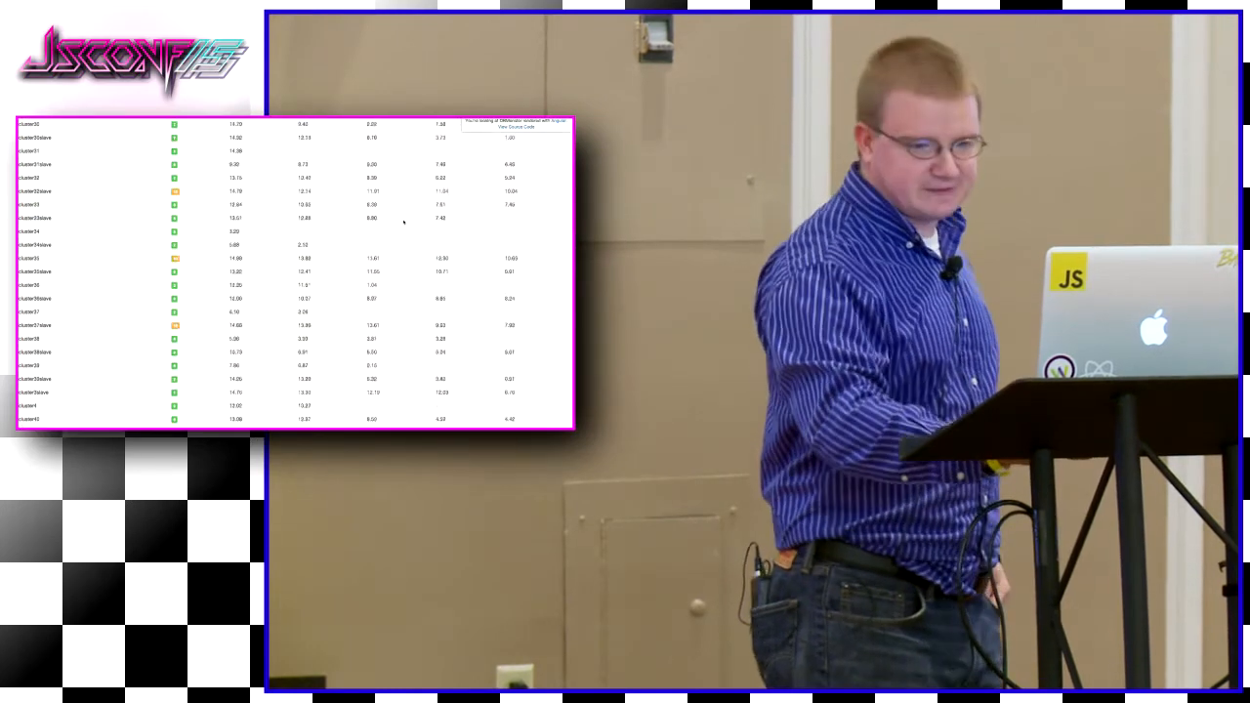
pyautogui.scroll(-3)
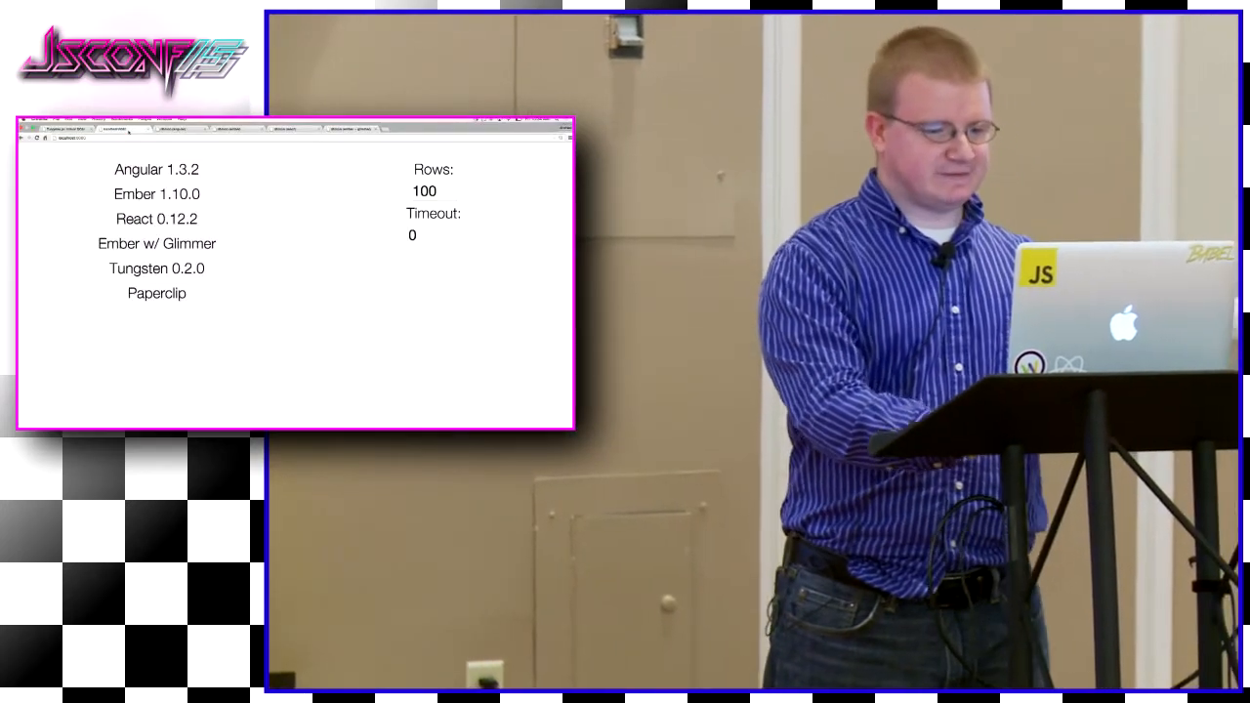
# - Open another framework's DBMonster table and run runTimer(5) in the DevTools console
pyautogui.click(156, 244)
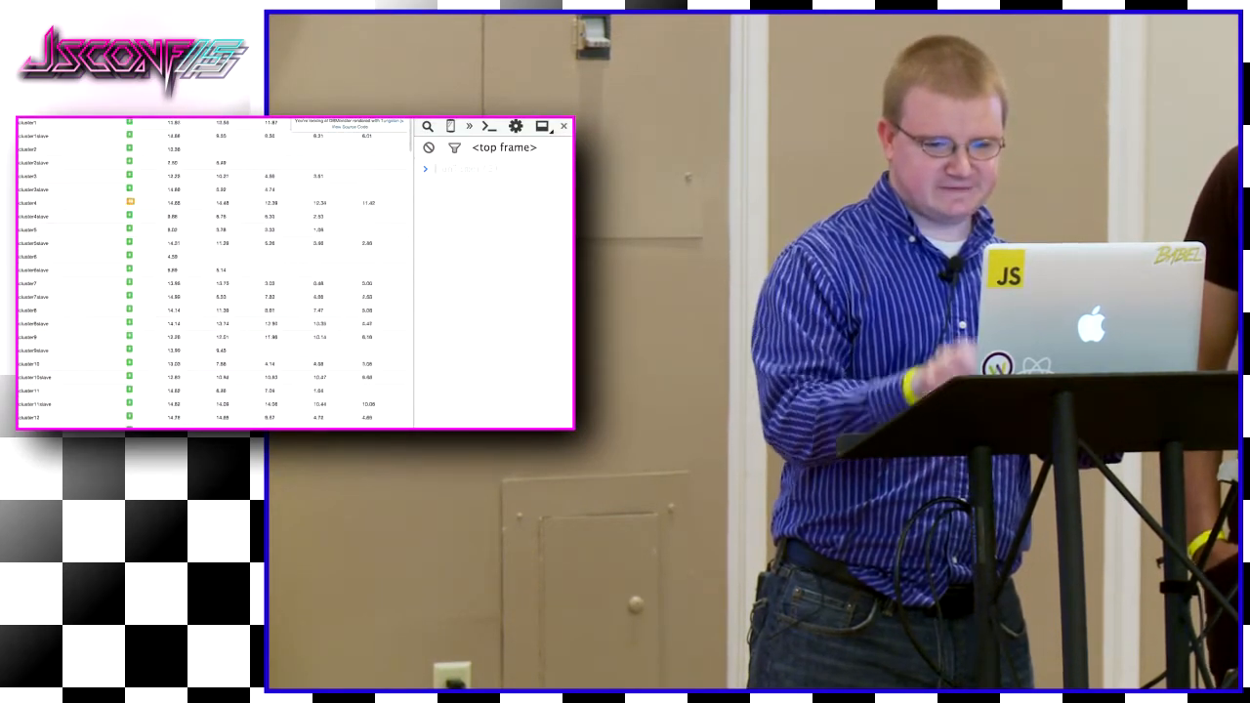
pyautogui.write('runTimer(5)')
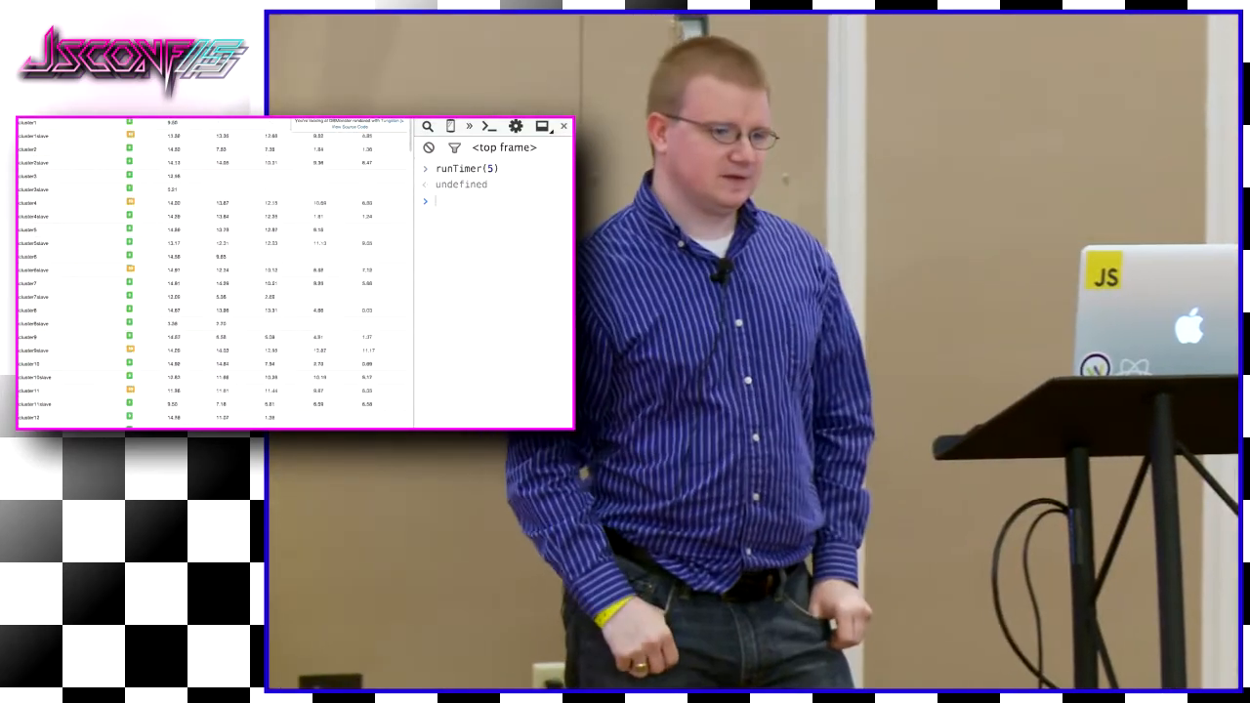